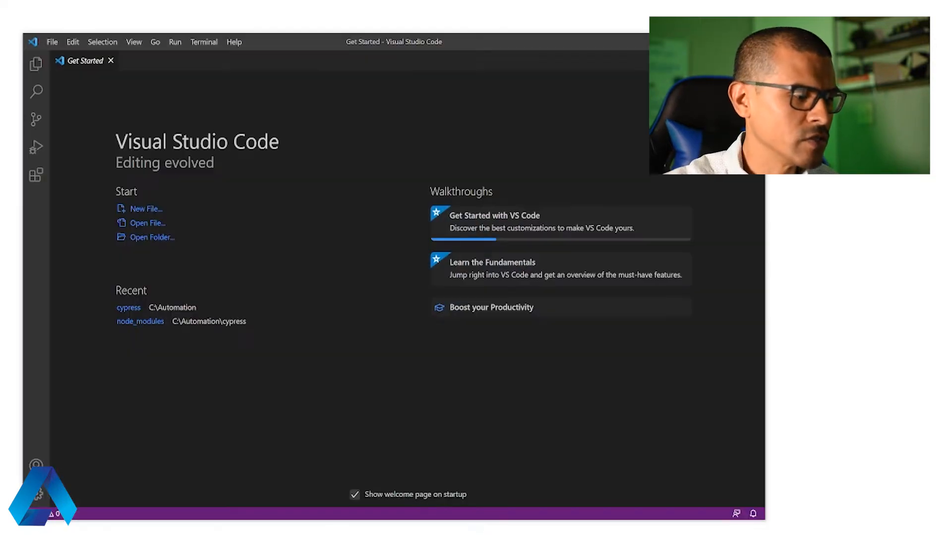
mouse_move(191, 210)
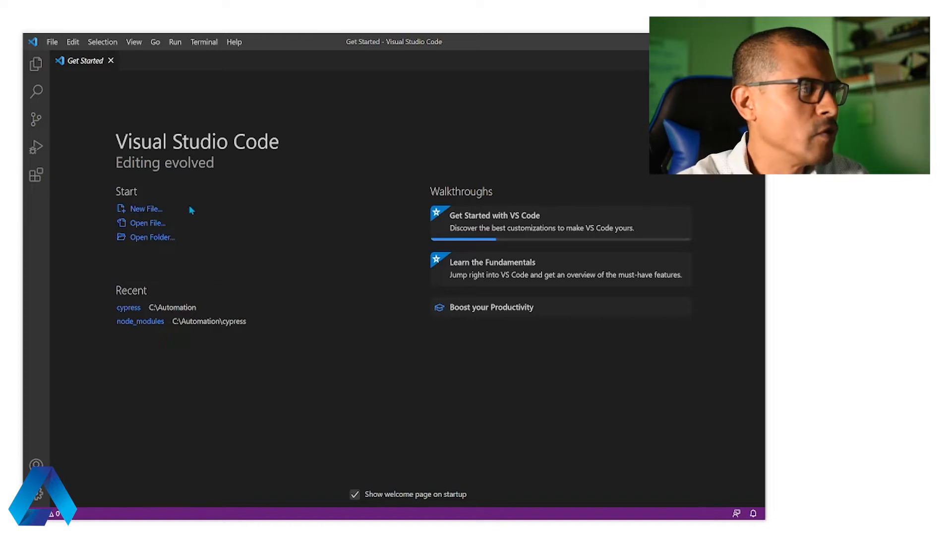
mouse_move(151, 241)
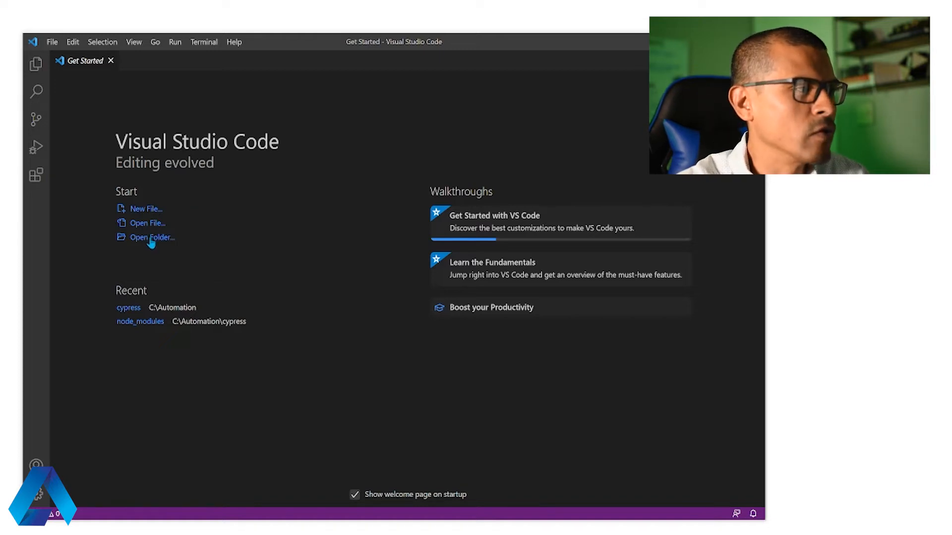
Open C:\Automation\cypress as the project folder via Open Folder
click(152, 237)
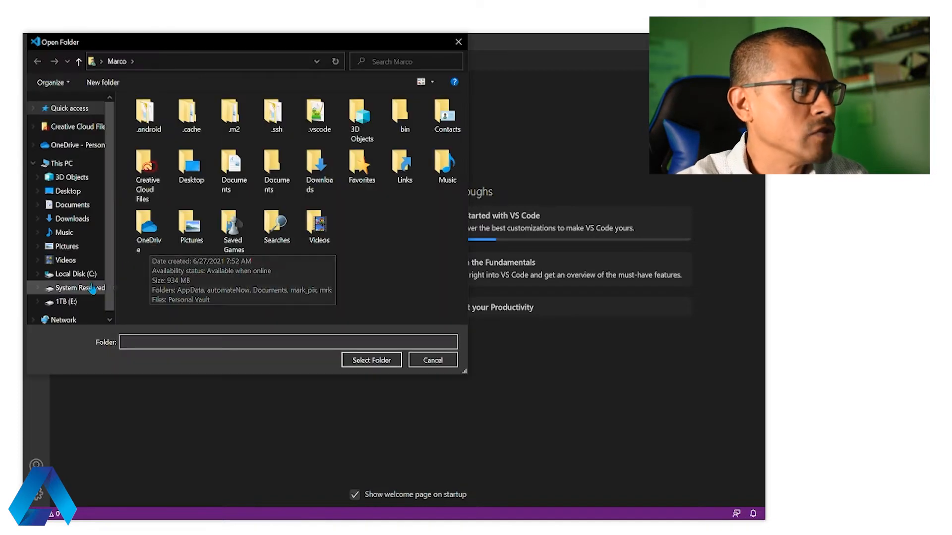
click(74, 273)
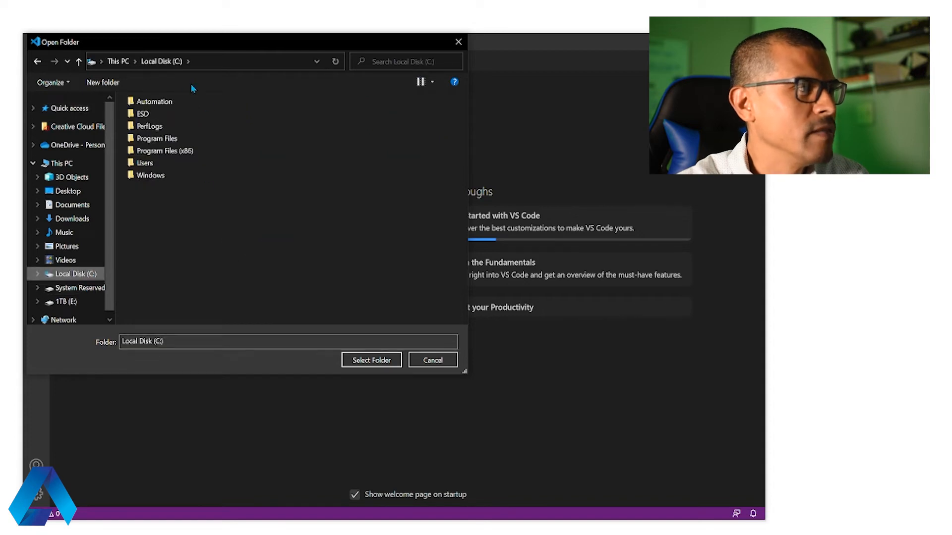
double_click(155, 101)
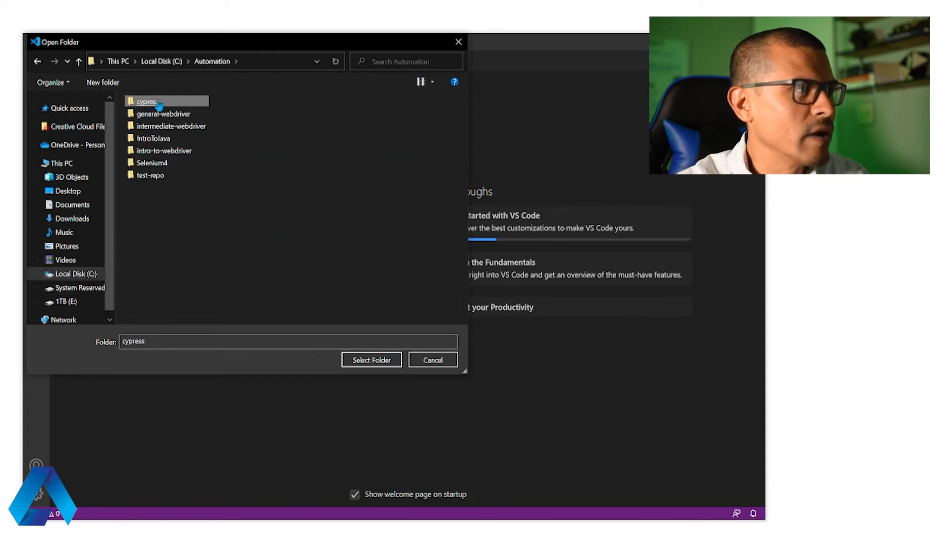
mouse_move(155, 102)
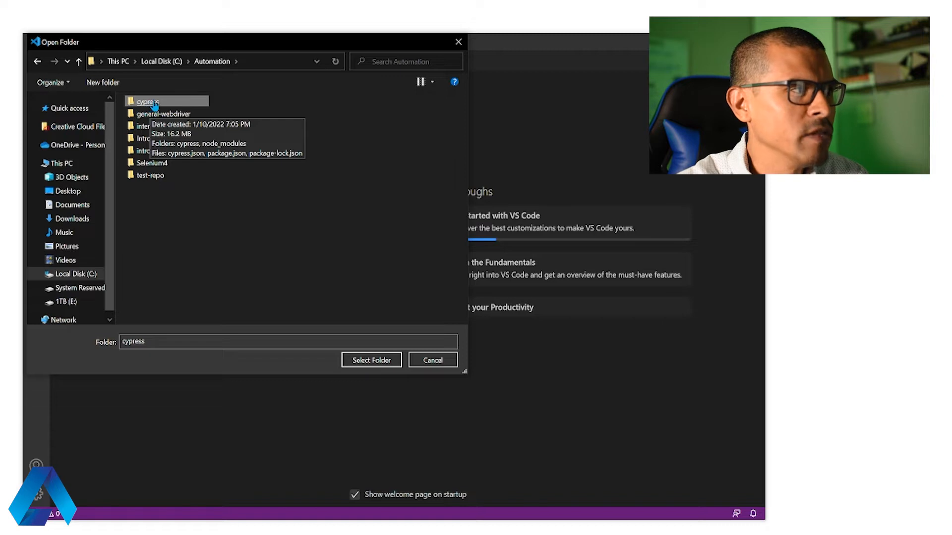
double_click(153, 102)
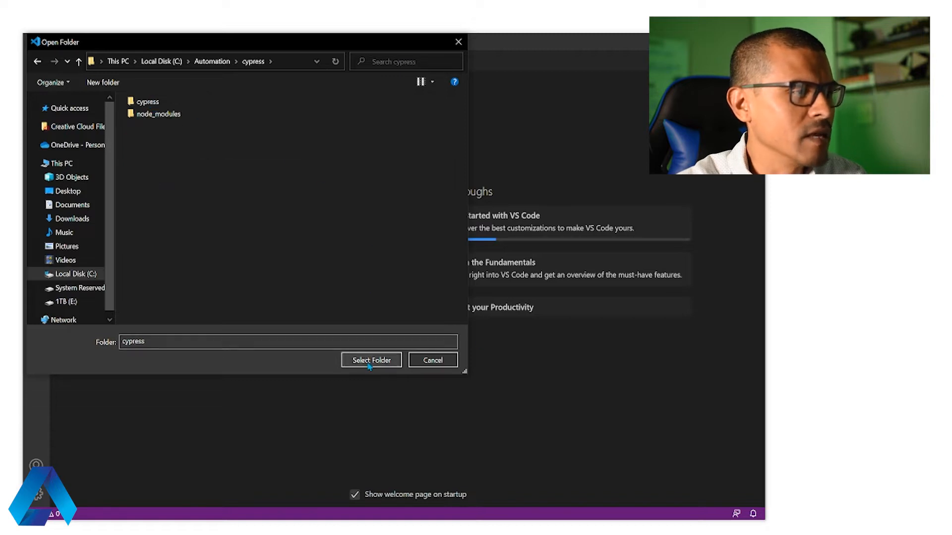
click(371, 360)
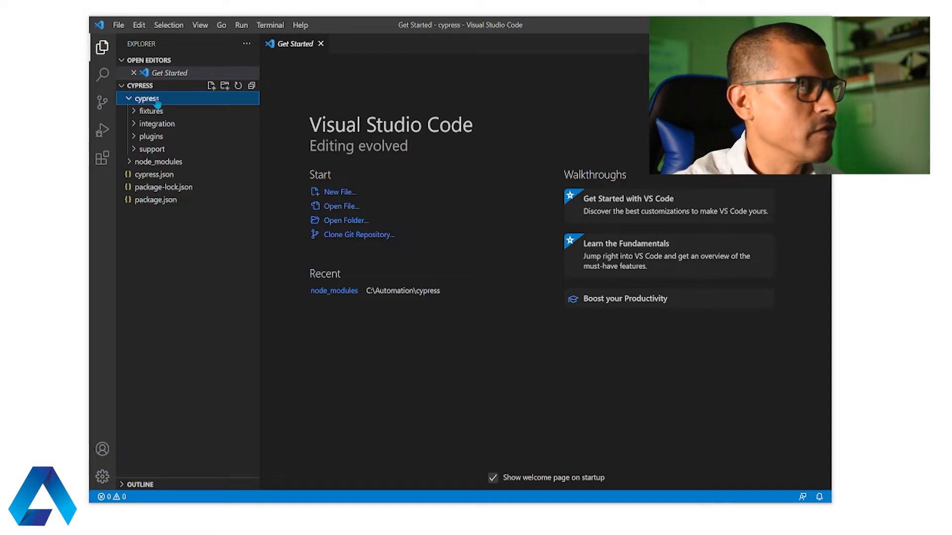
mouse_move(147, 98)
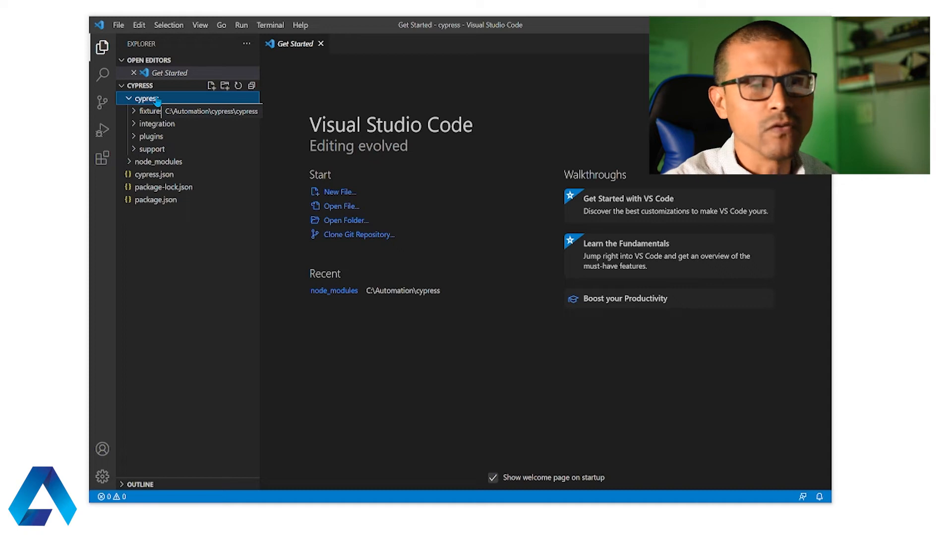
mouse_move(180, 113)
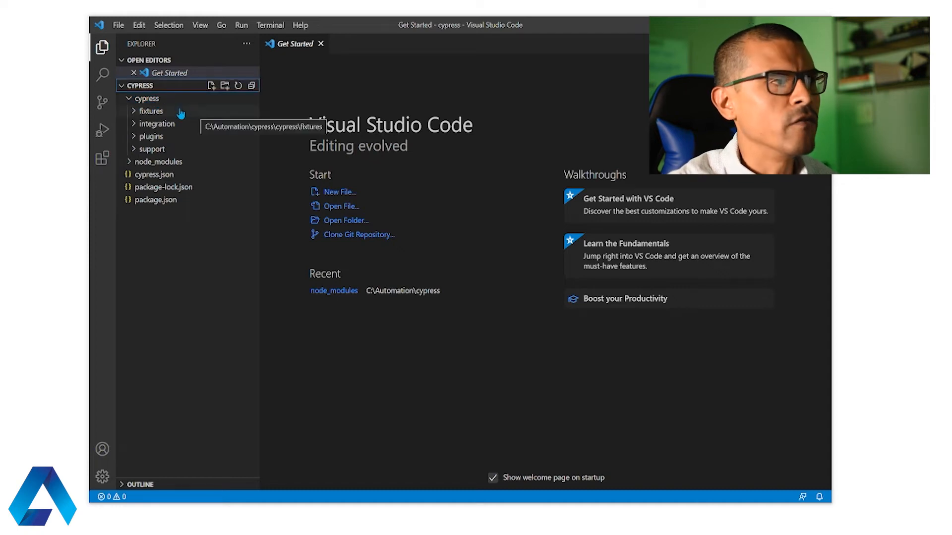
mouse_move(172, 117)
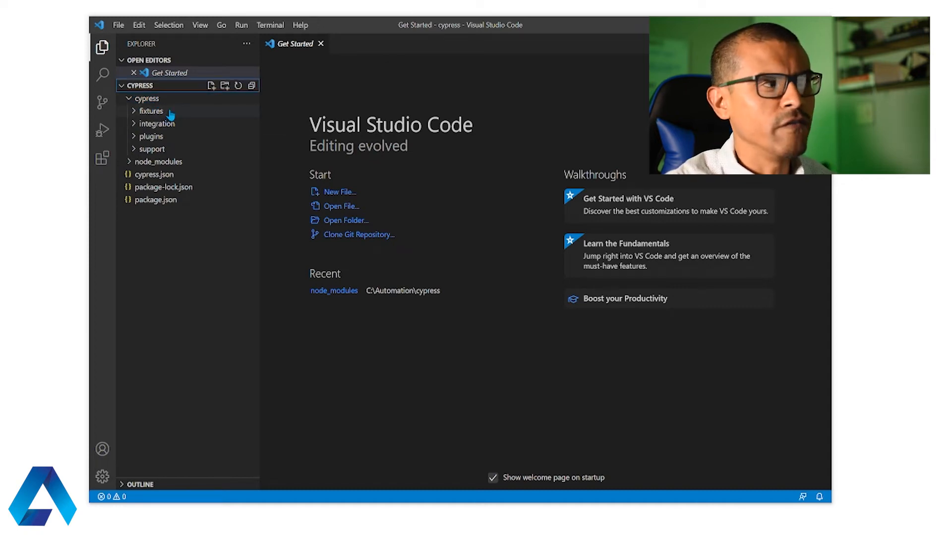
Expand the fixtures folder in Explorer to reveal example.json
click(150, 110)
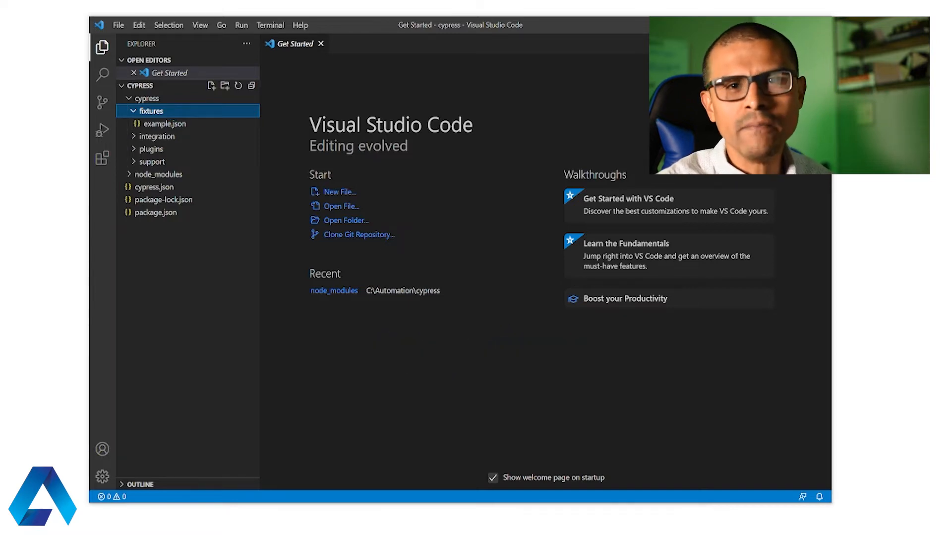
Collapse fixtures and expand integration and its 1-getting-started subfolder to show todo.spec.js
click(151, 110)
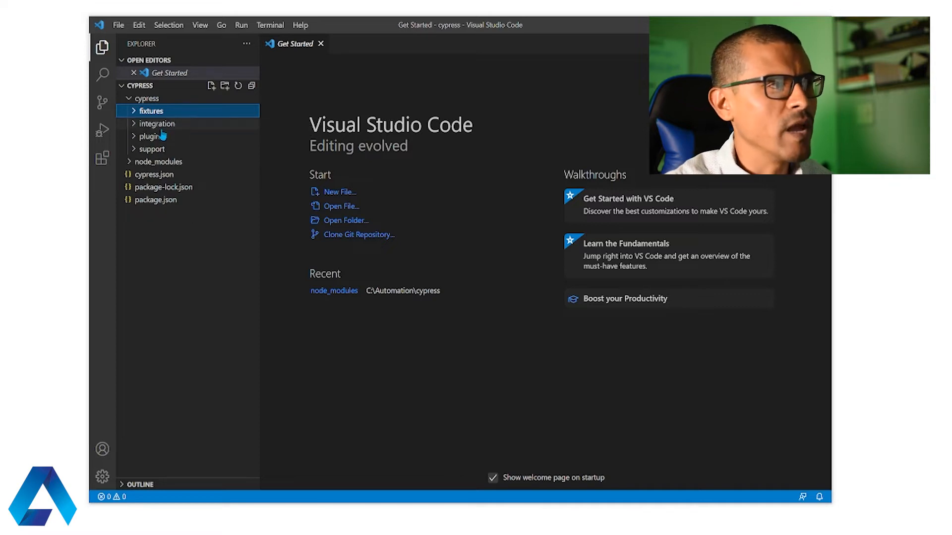
click(158, 123)
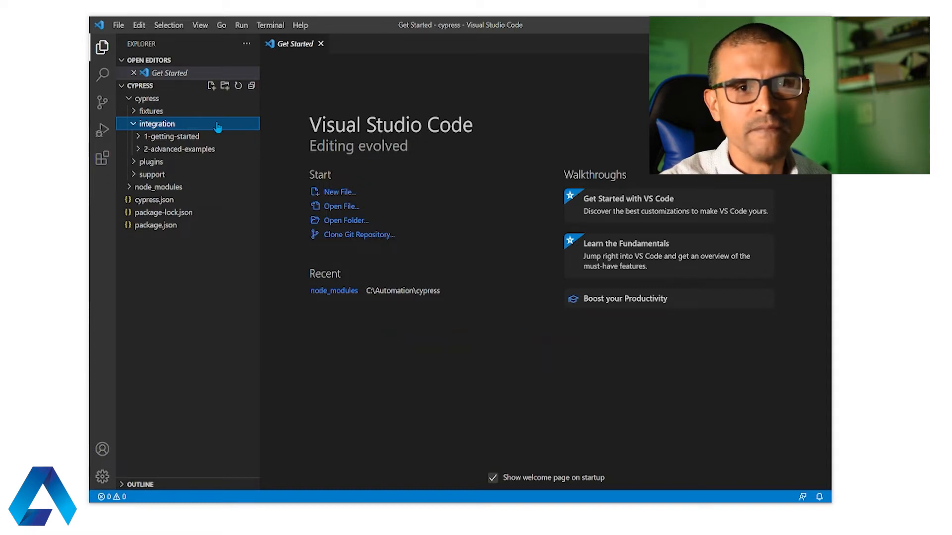
mouse_move(226, 138)
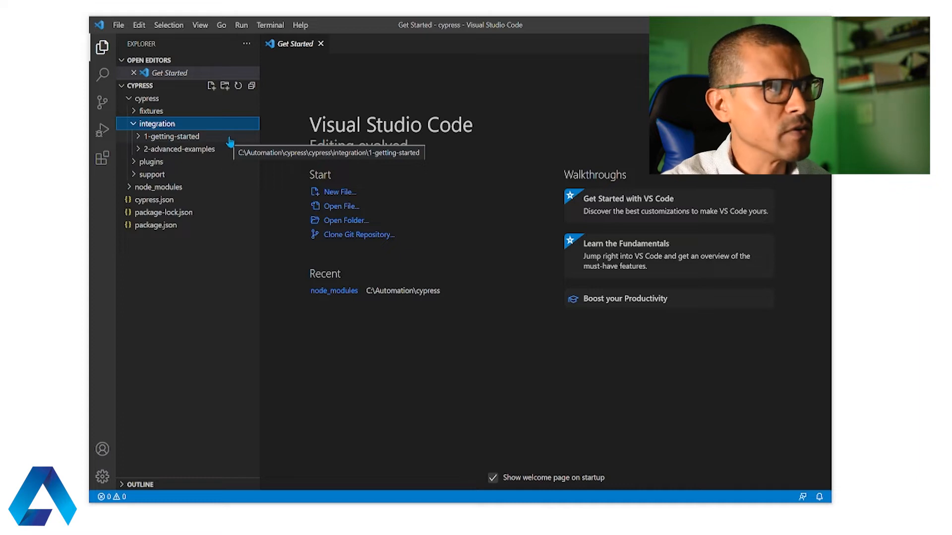
click(171, 136)
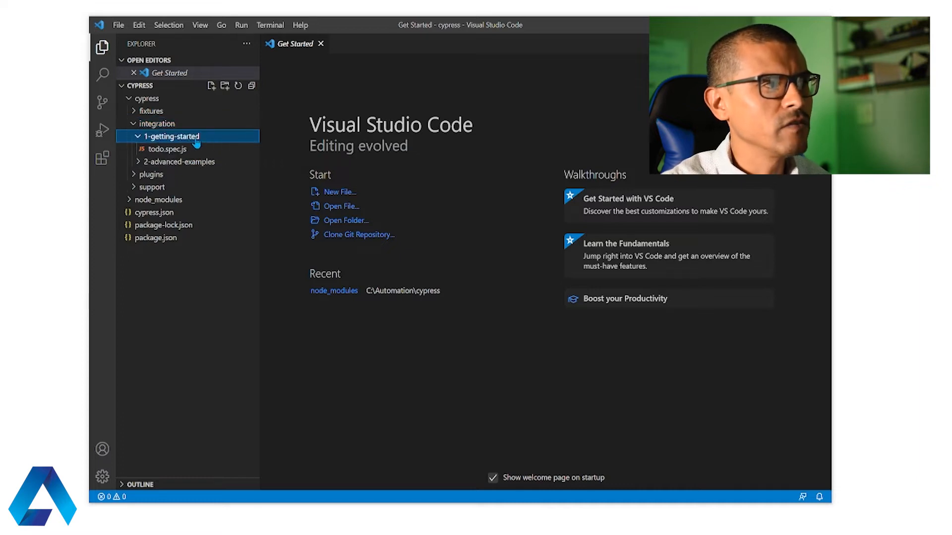
mouse_move(167, 150)
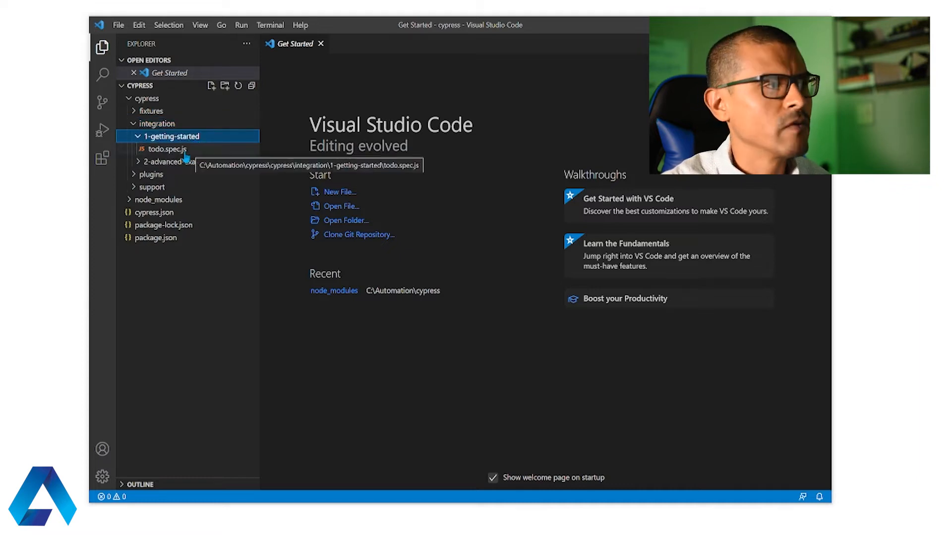
mouse_move(170, 136)
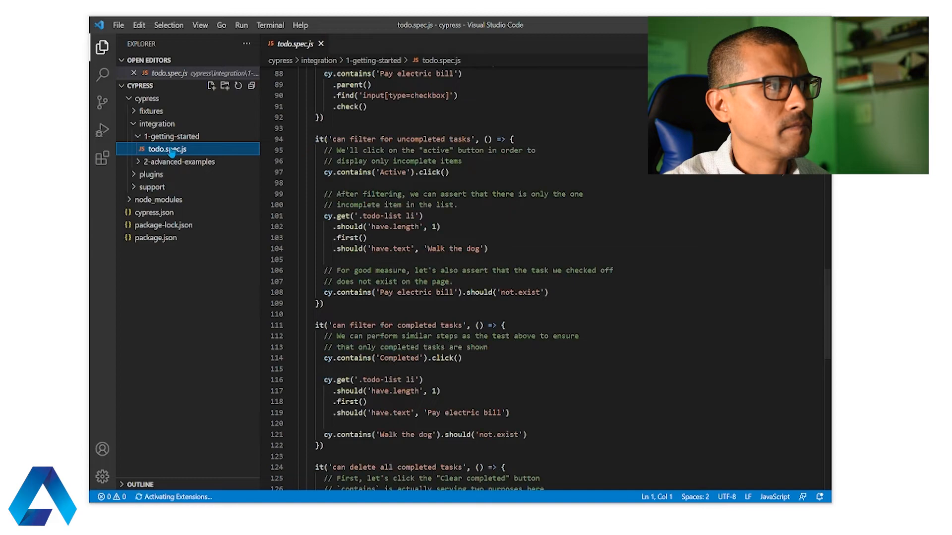
Scroll through todo.spec.js and close its editor tab
scroll(up, 3)
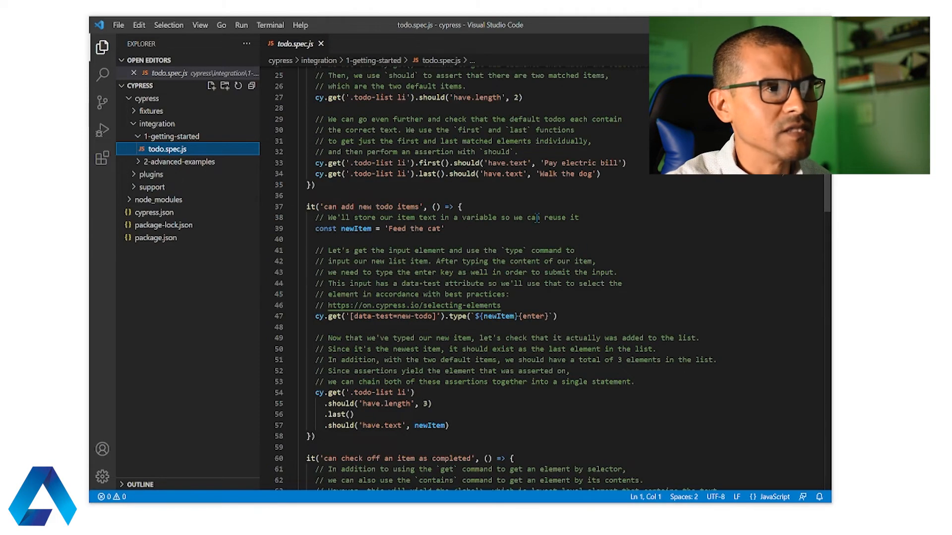
click(320, 44)
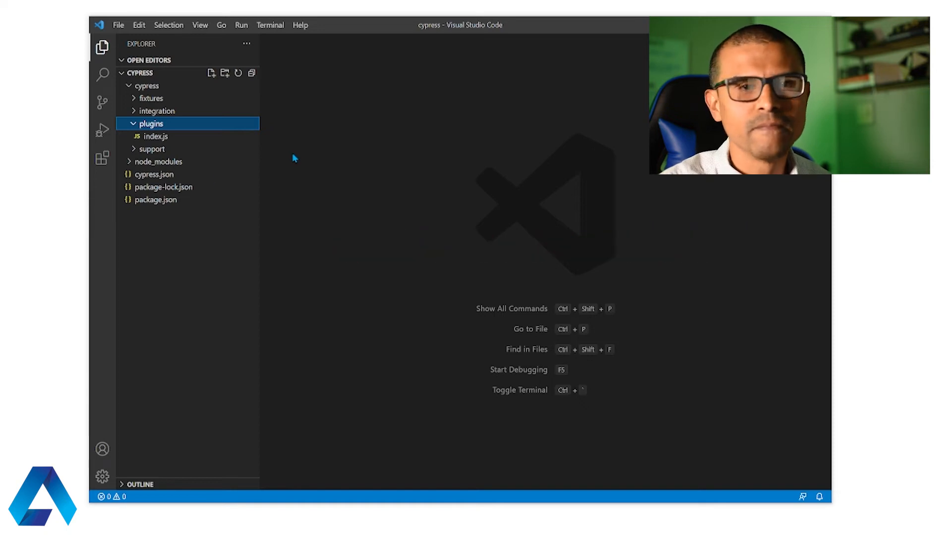
Expand the support folder to list commands.js and index.js
click(152, 136)
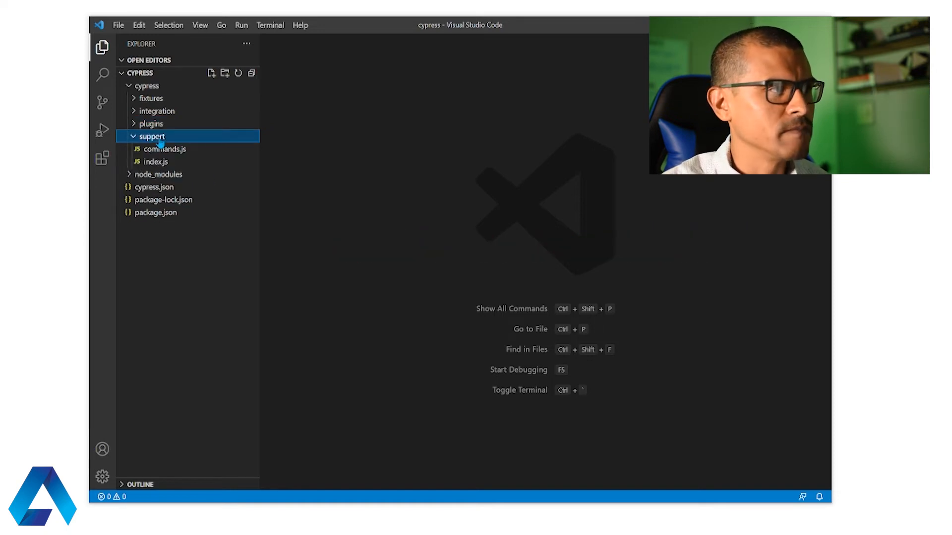
mouse_move(164, 149)
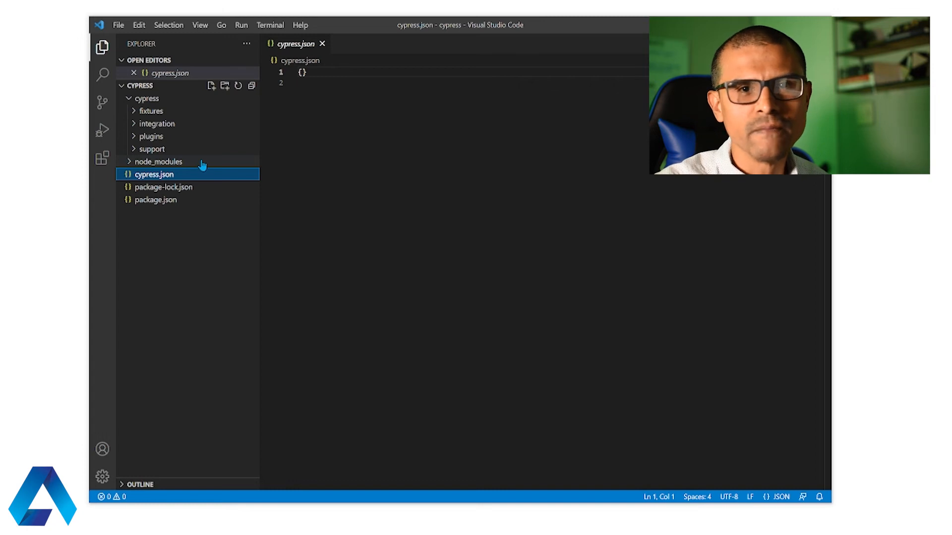
mouse_move(207, 193)
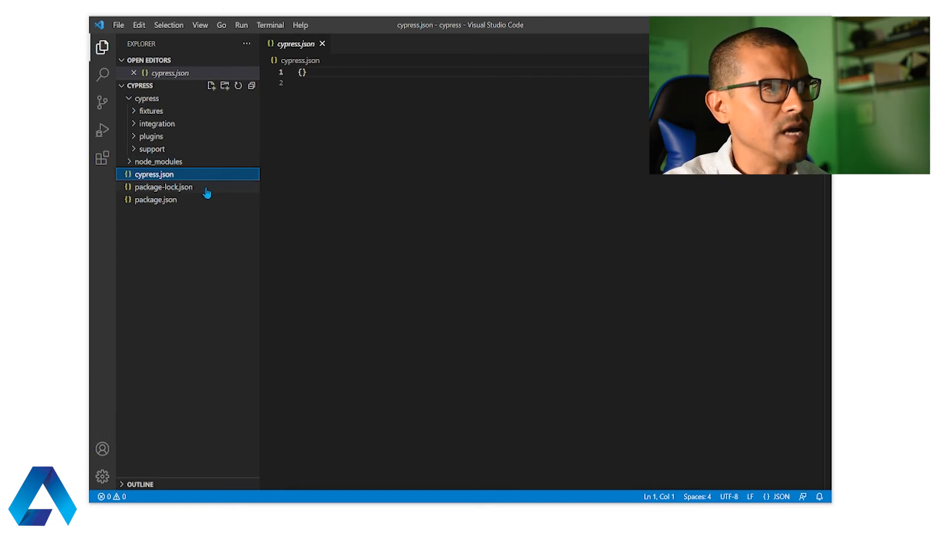
mouse_move(199, 210)
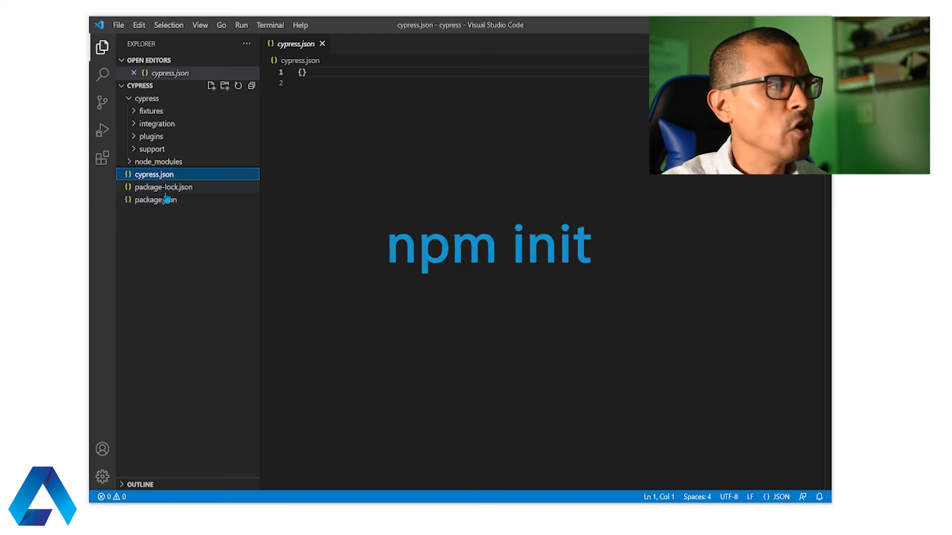
Open package.json from Explorer and select its entire contents
click(155, 199)
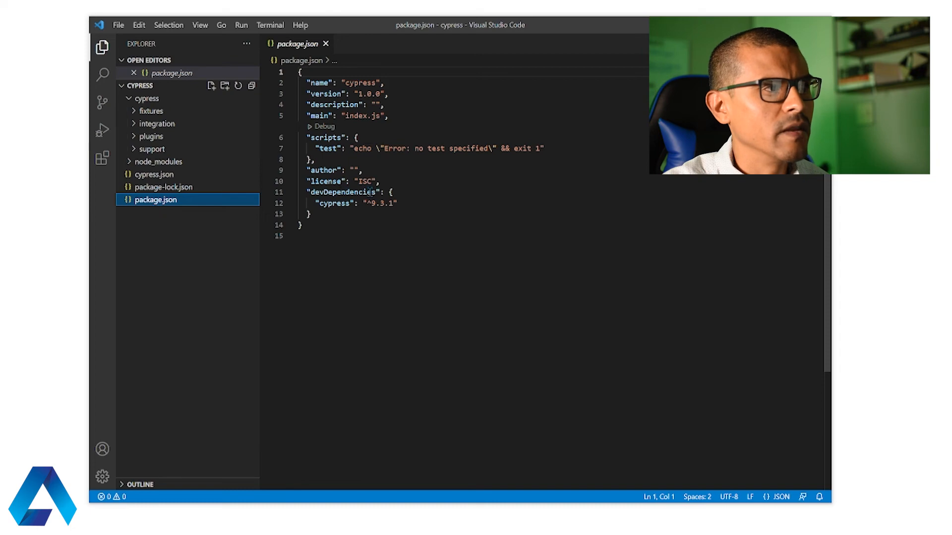
key(ctrl+a)
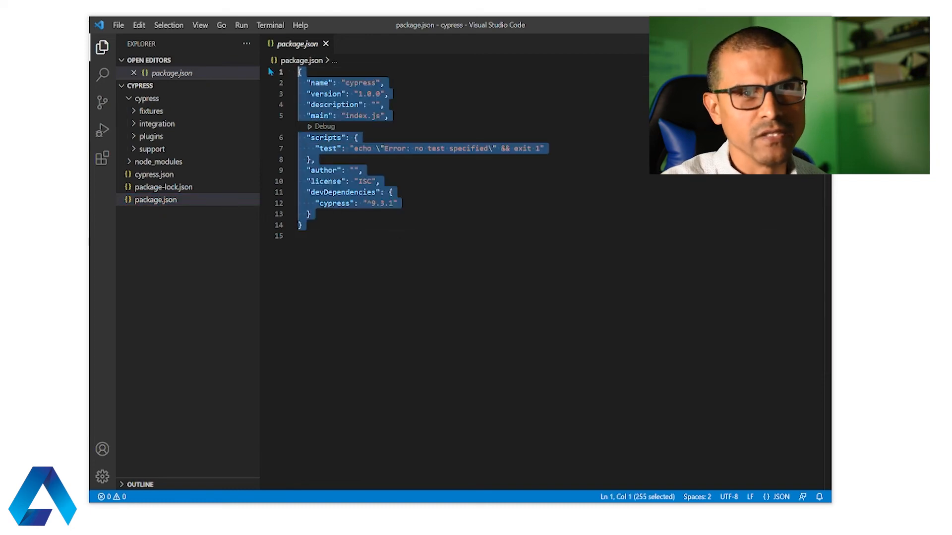